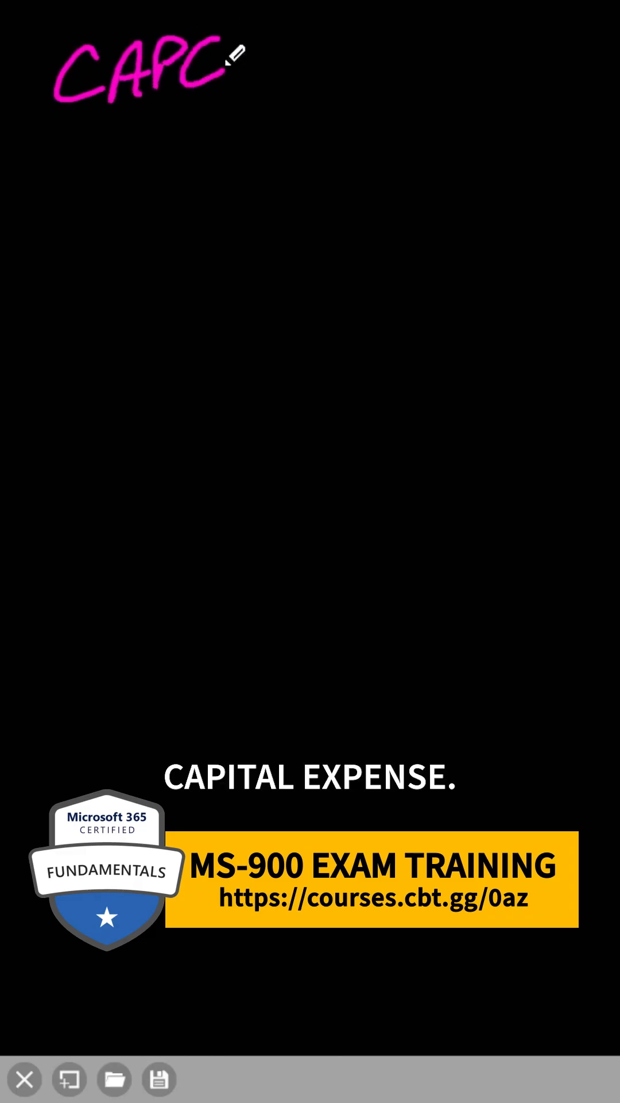
# Sketch the pink CAPEX title, axes, demand line rising to a peak, and tall bar
pyautogui.moveTo(77, 225); pyautogui.dragTo(383, 481)
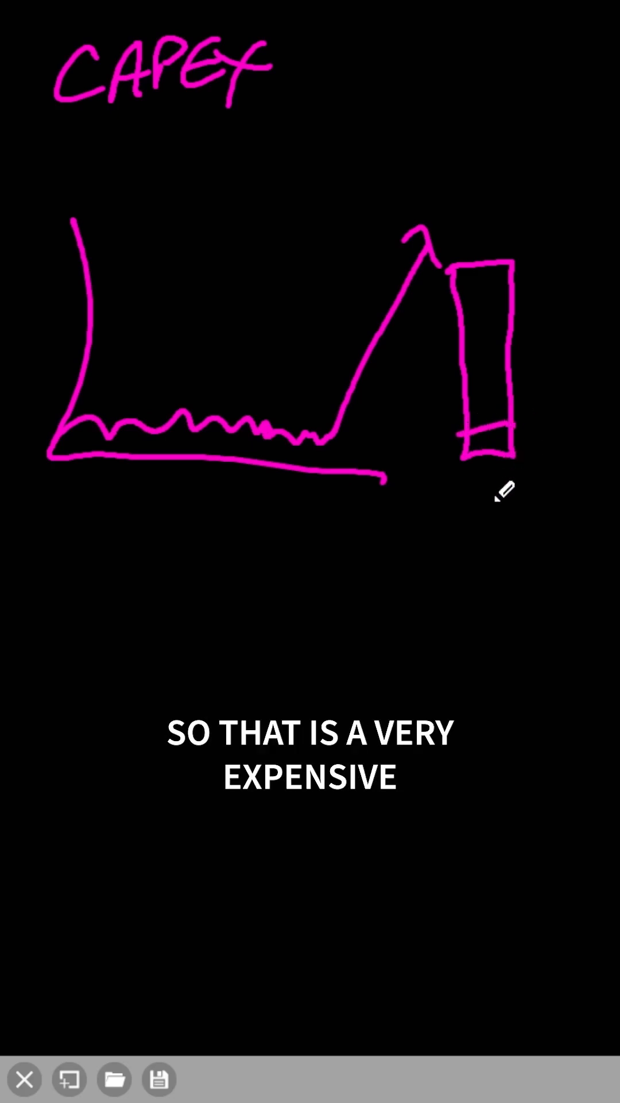
# Mark the demand peak with a green dollar sign and span the tall bar with a double-headed arrow
pyautogui.moveTo(408, 245); pyautogui.dragTo(451, 183)
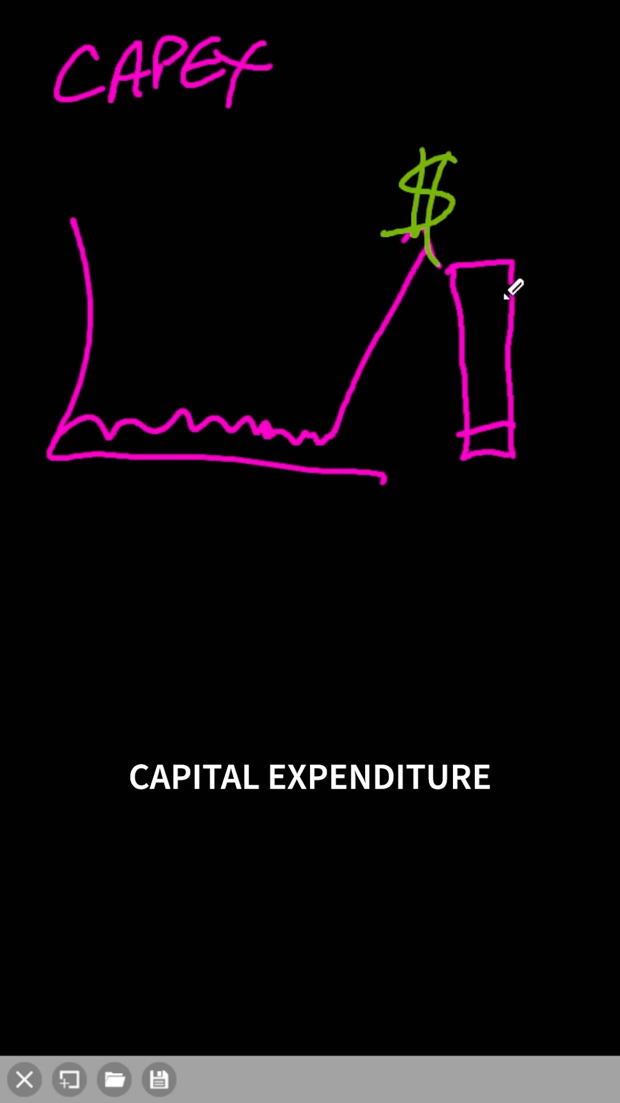
pyautogui.moveTo(481, 281); pyautogui.dragTo(493, 407)
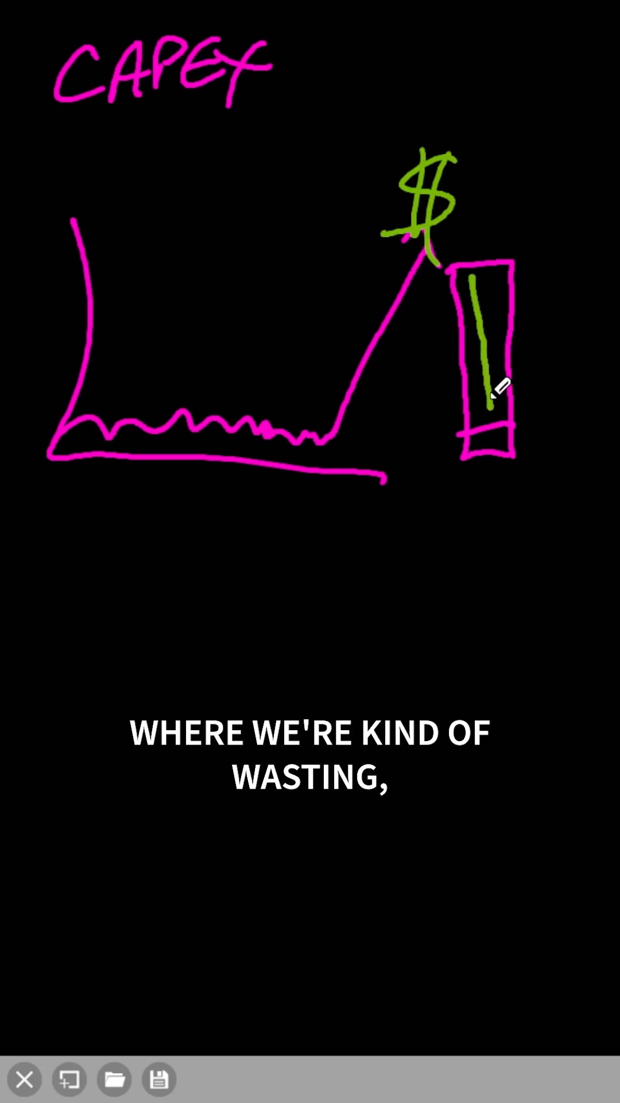
pyautogui.moveTo(485, 288); pyautogui.dragTo(489, 414)
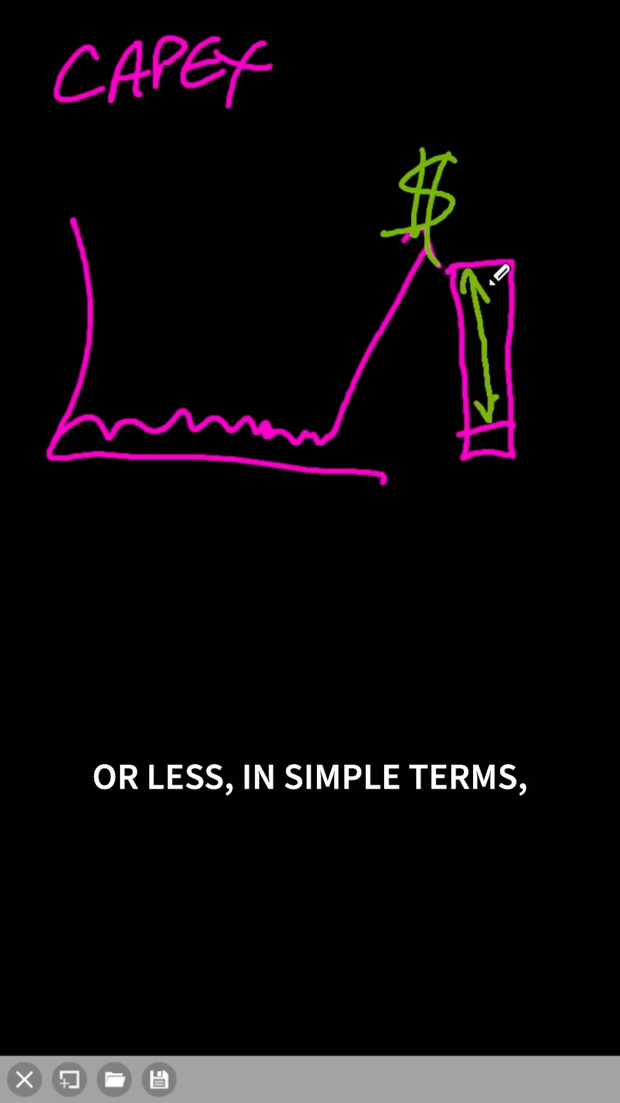
pyautogui.moveTo(84, 374); pyautogui.dragTo(305, 362)
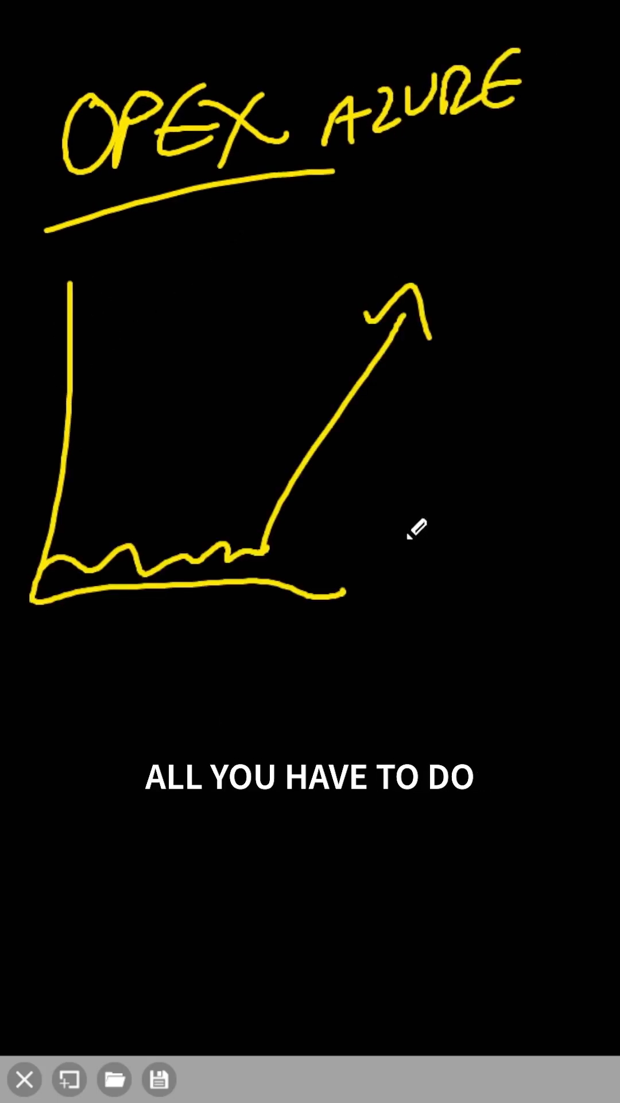
# Draw a small yellow server box beside the OPEX Azure demand graph
pyautogui.moveTo(405, 556); pyautogui.dragTo(467, 556)
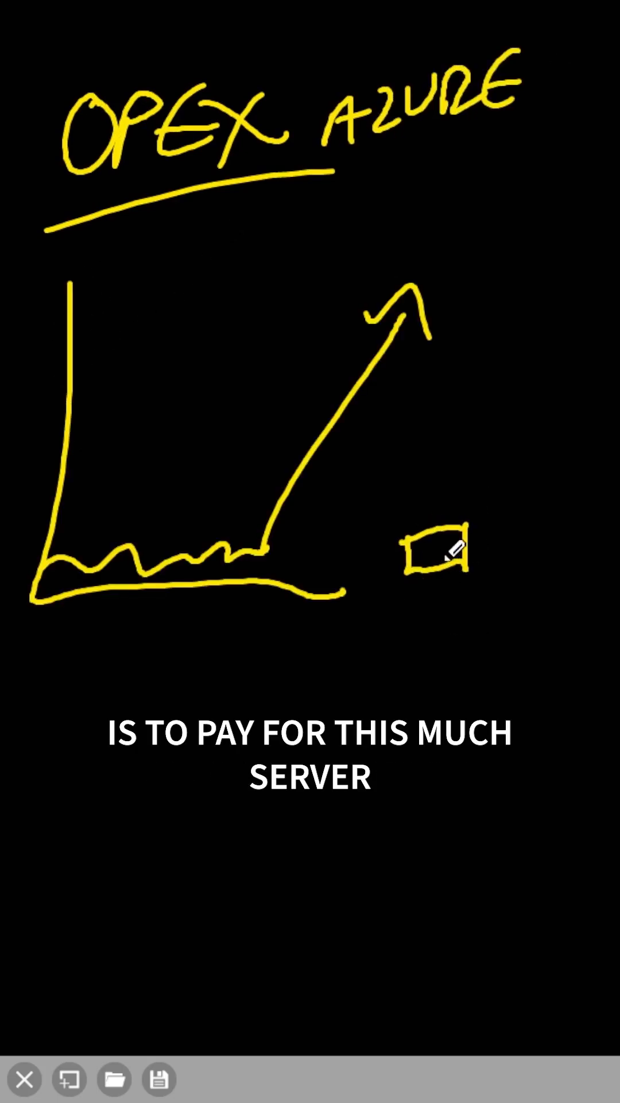